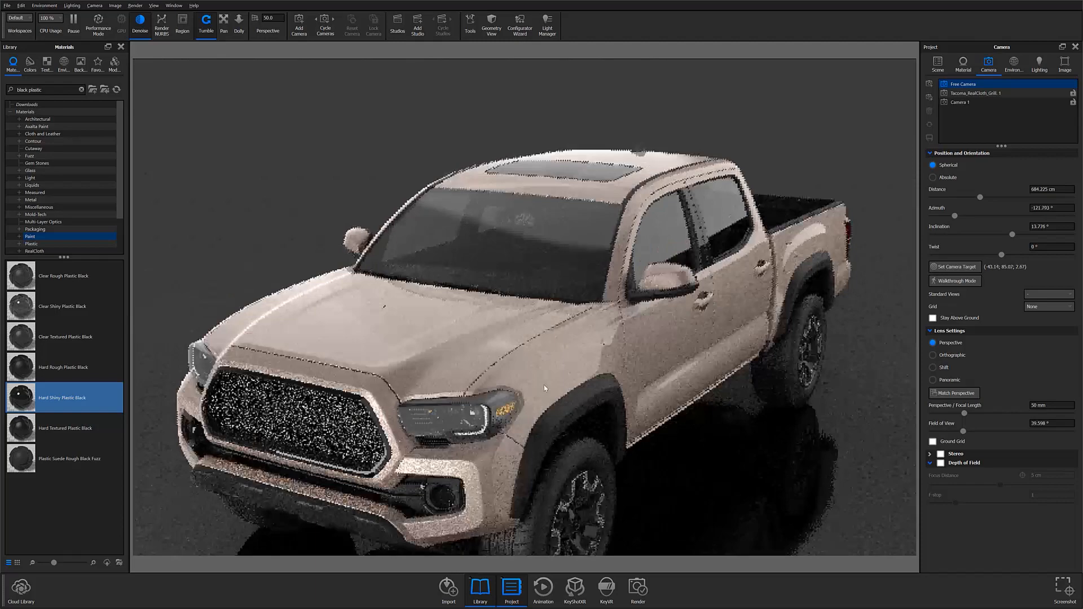
Show the truck's scene tree of parts and materials in the Project window
{"action": "left_click", "coordinate": [938, 64]}
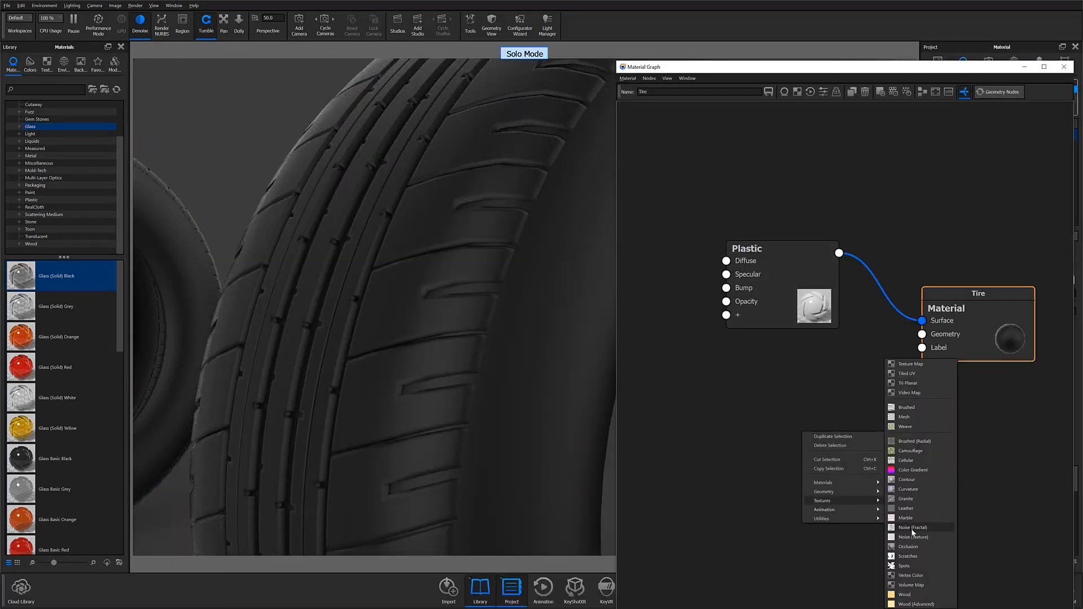
{"action": "left_click", "coordinate": [913, 537]}
{"action": "type", "text": "black metal"}
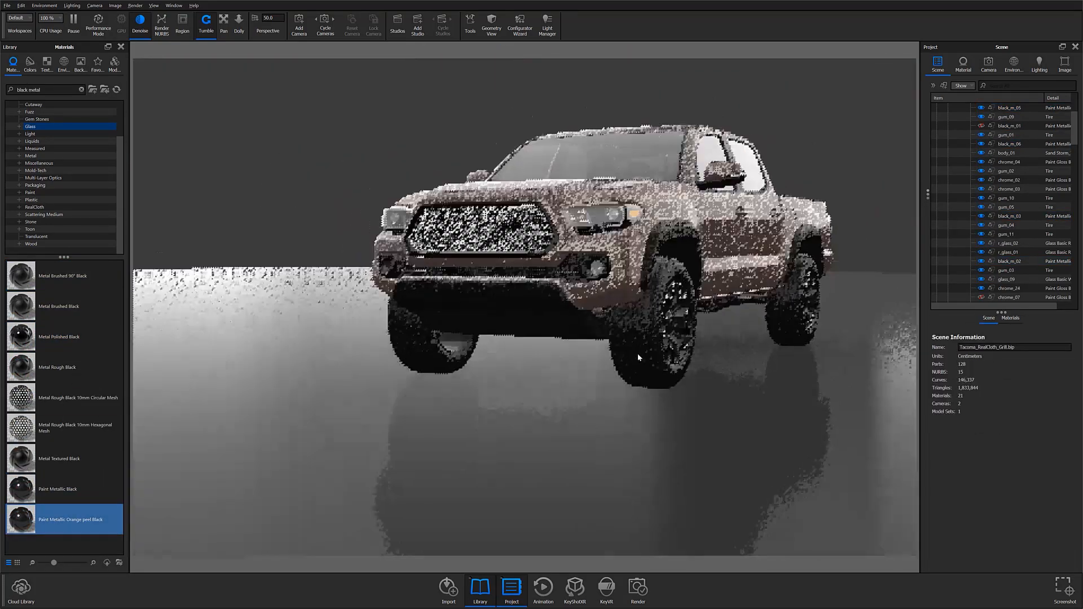
{"action": "left_click", "coordinate": [962, 63]}
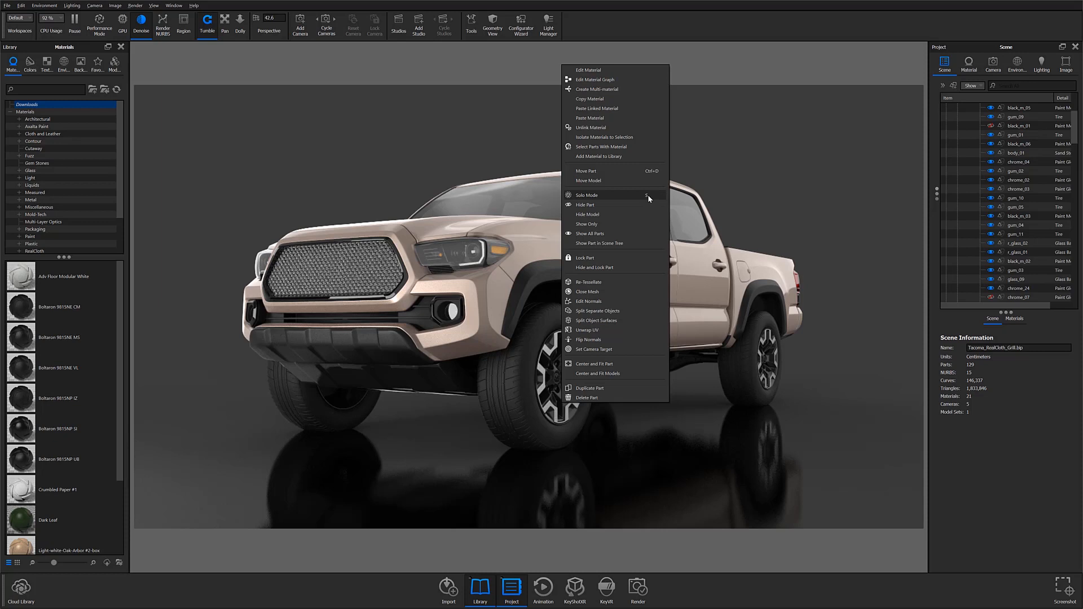
{"action": "mouse_move", "coordinate": [578, 199]}
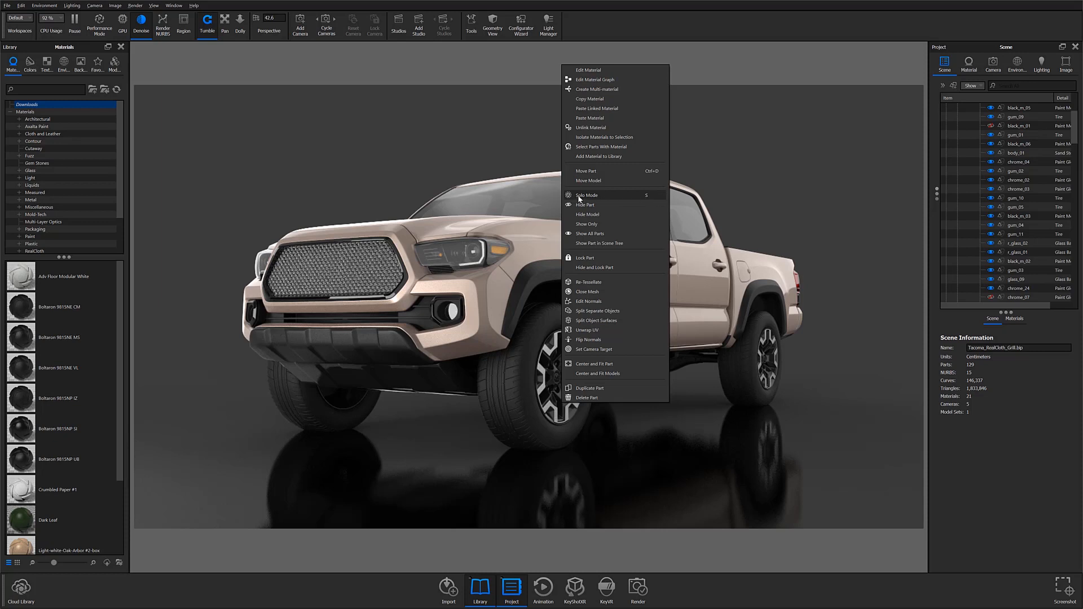
Put the selected wheel rim into Solo Mode so it shows alone
{"action": "left_click", "coordinate": [587, 195]}
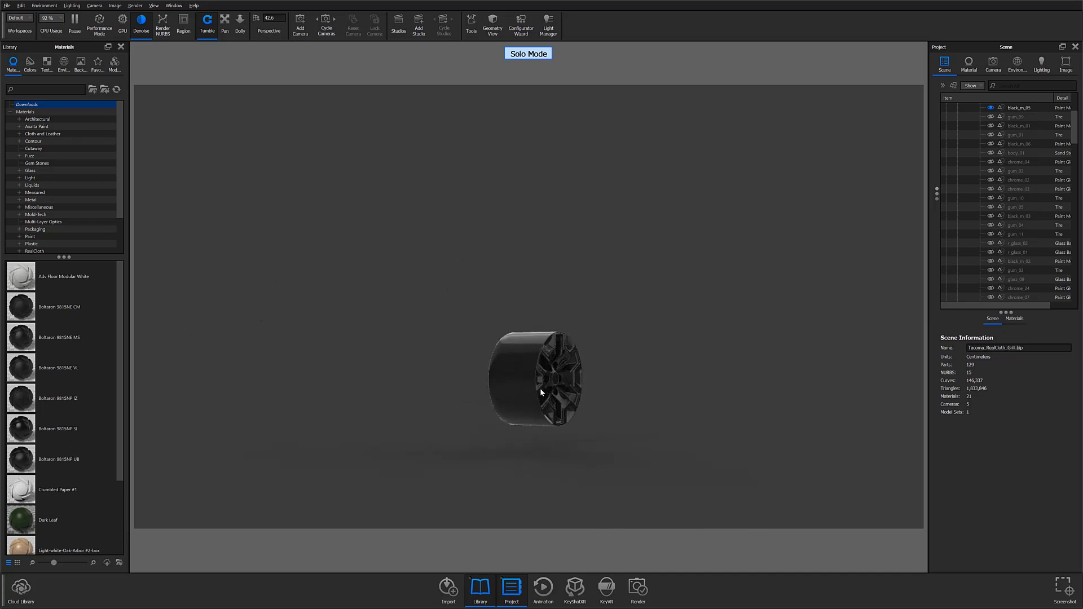
{"action": "right_click", "coordinate": [540, 393]}
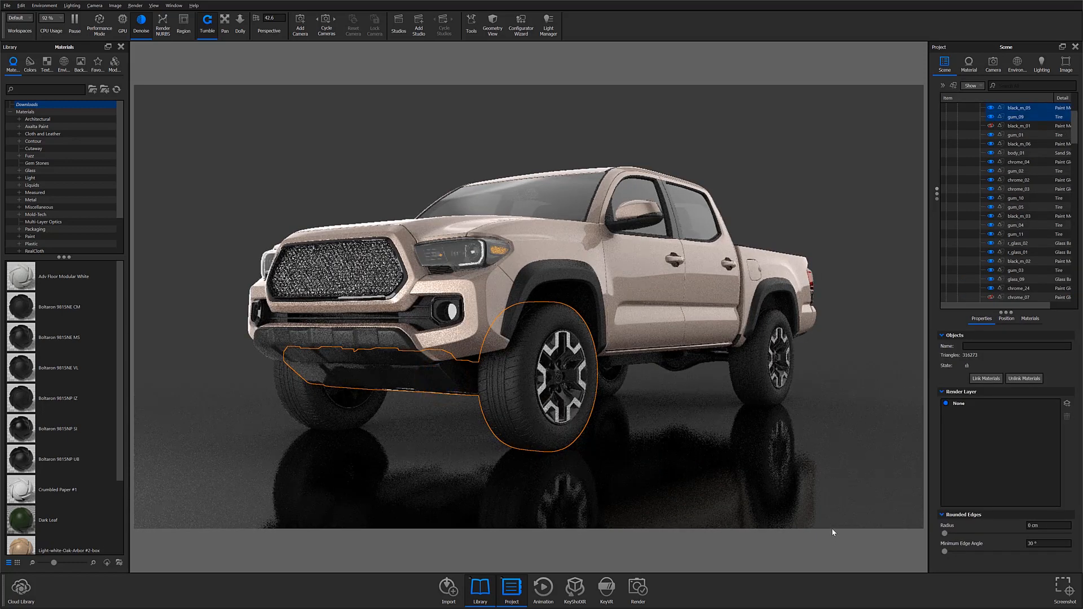
Select the front tire and bring up its context options for Solo Mode
{"action": "left_click", "coordinate": [1017, 109]}
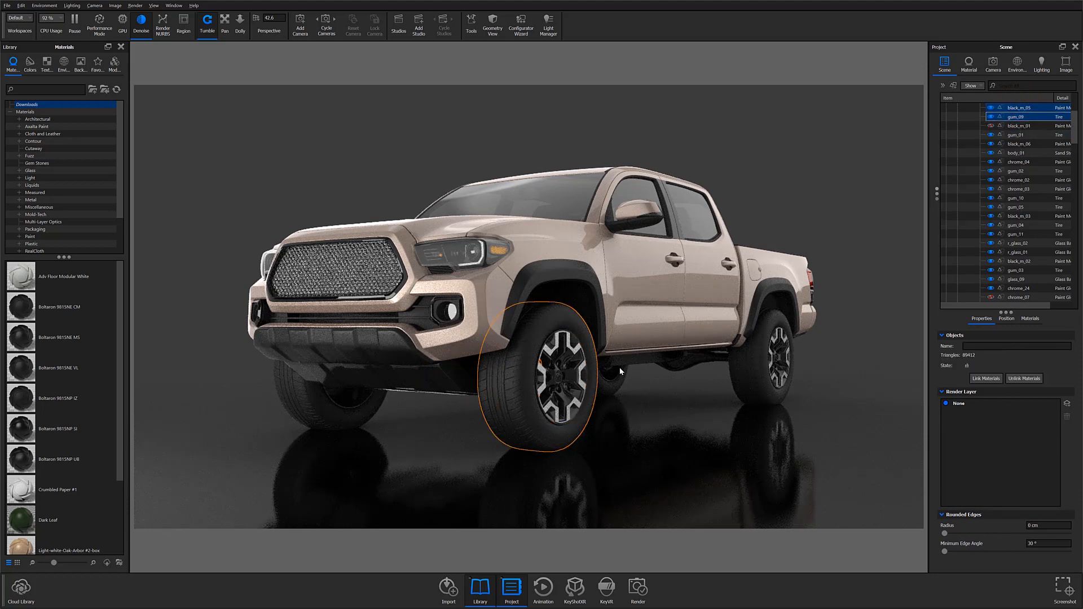
{"action": "right_click", "coordinate": [621, 371]}
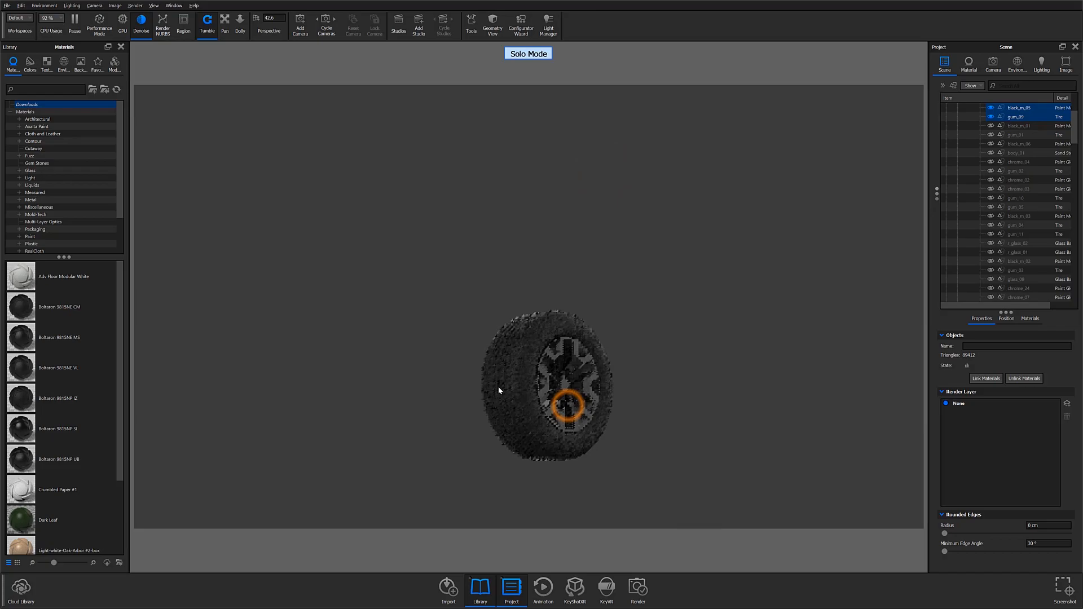
Review the Environment lighting and Scene list, then show the Tire material's properties
{"action": "left_click", "coordinate": [1017, 64]}
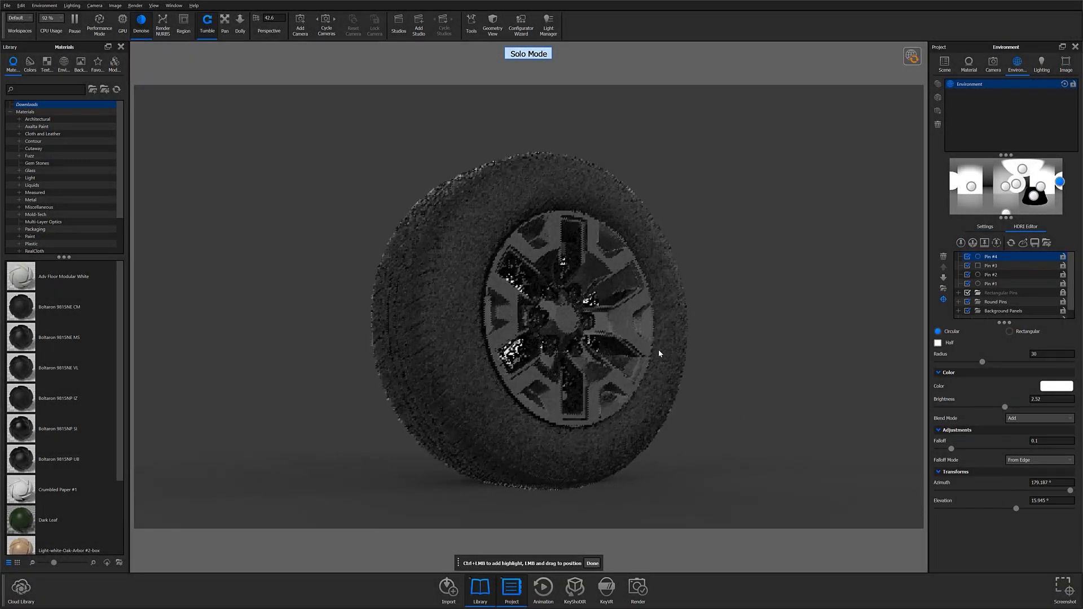
{"action": "left_click", "coordinate": [944, 63]}
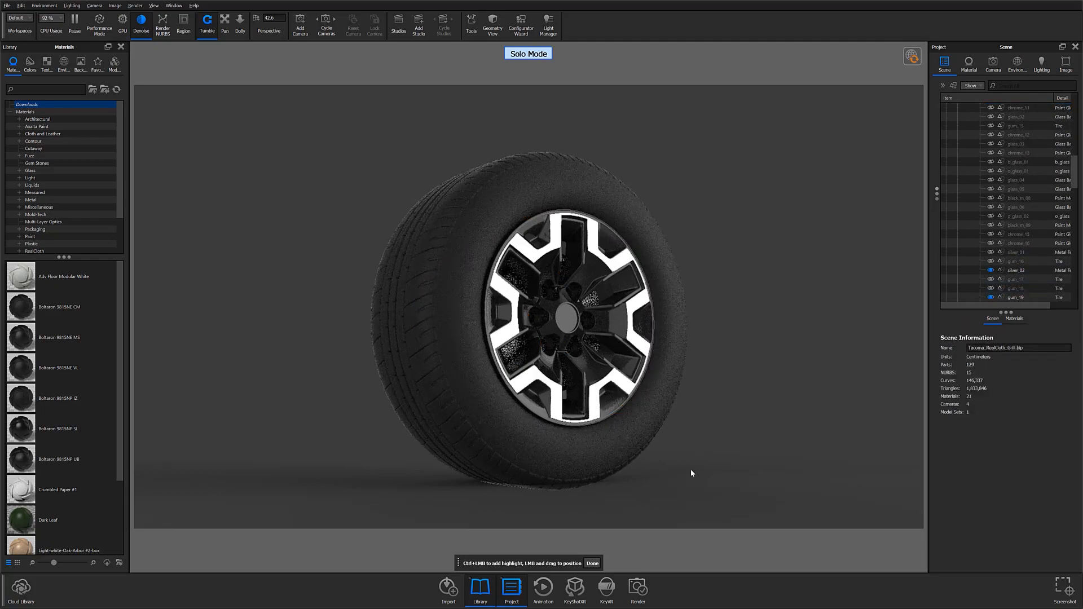
{"action": "left_click", "coordinate": [1017, 64]}
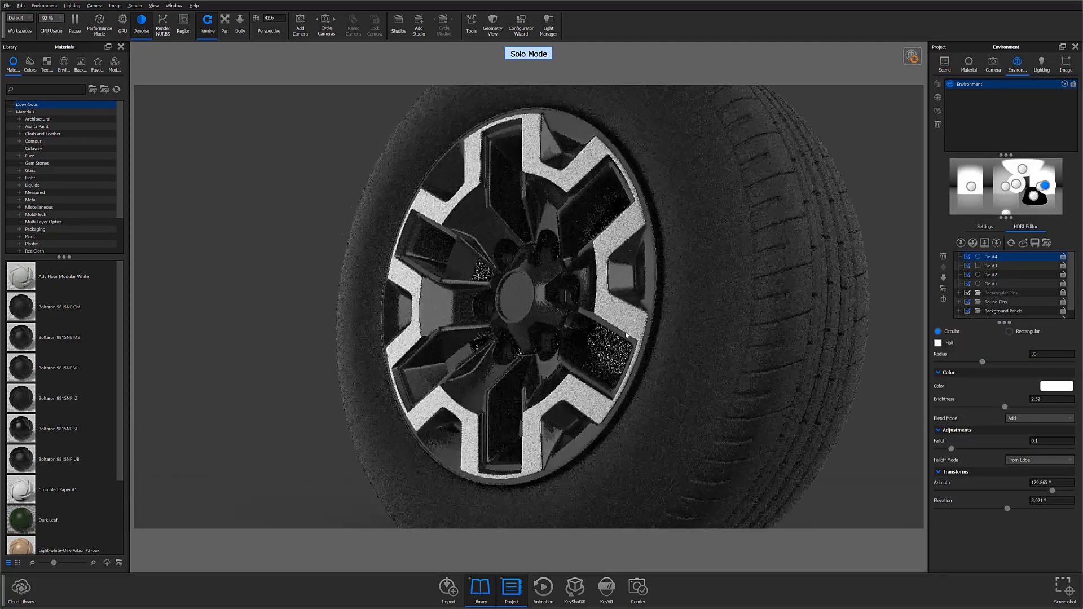
{"action": "left_click", "coordinate": [968, 63]}
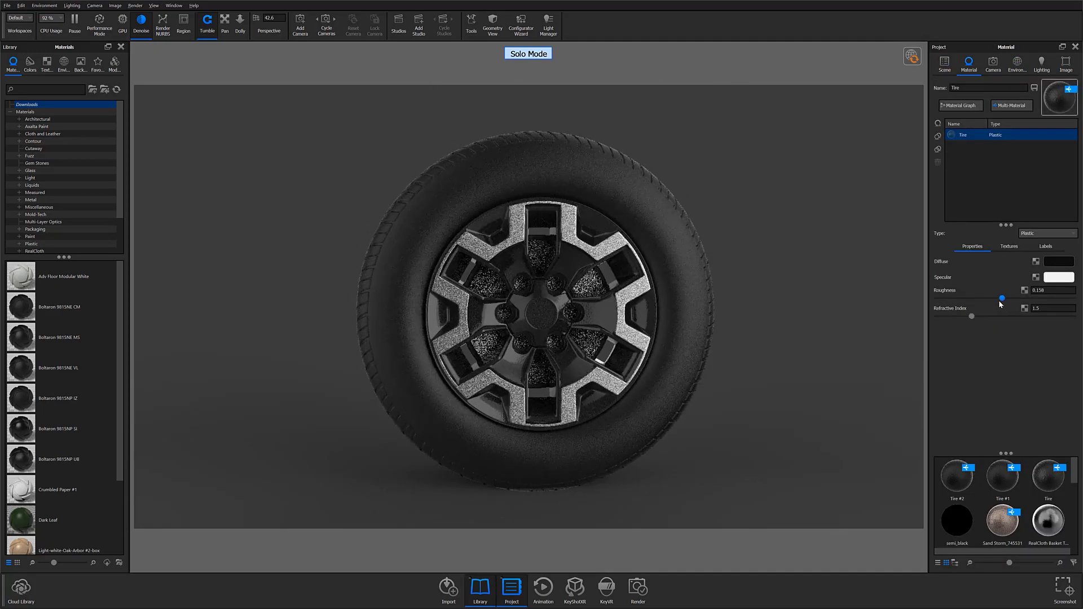